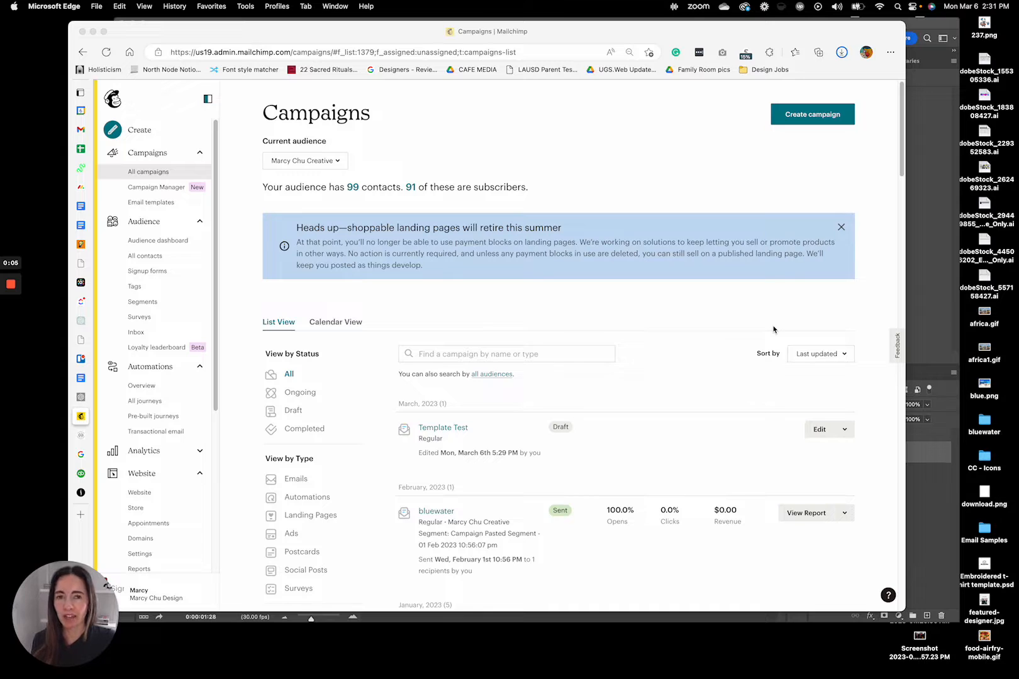
mouse_move(738, 338)
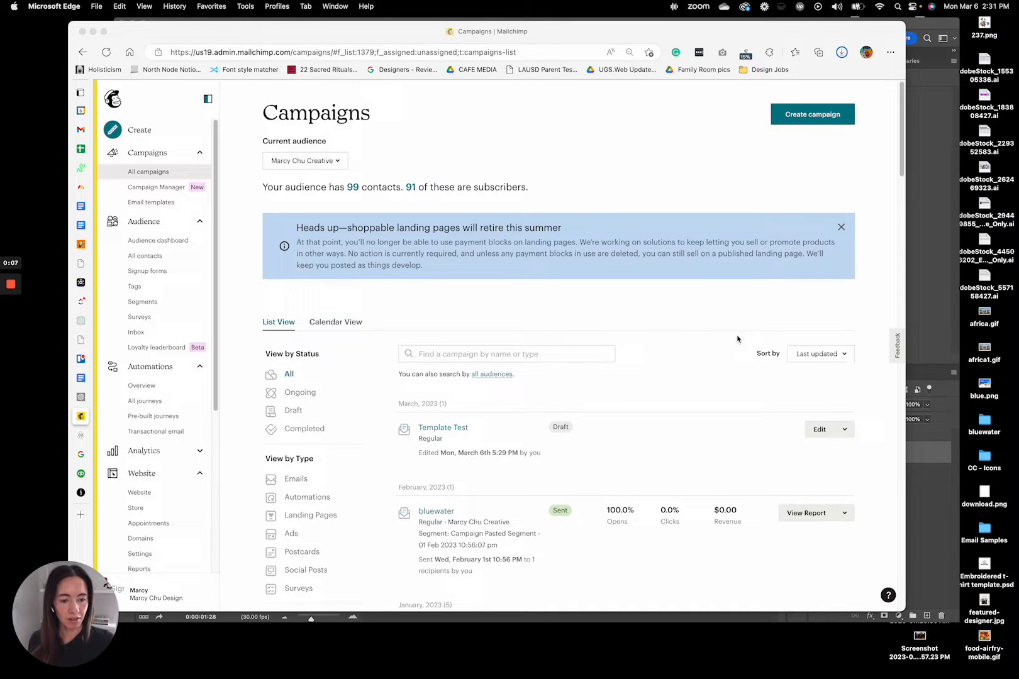
- Open the Template Test draft campaign's Weekly Newsletter design in the campaign builder
scroll("down", 3)
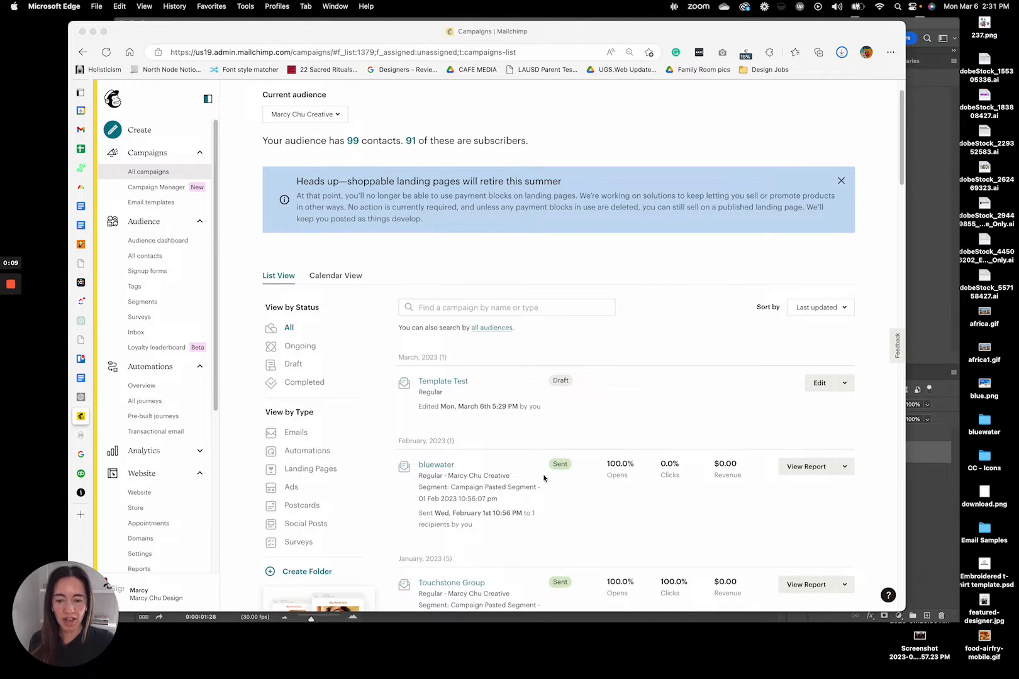
mouse_move(510, 482)
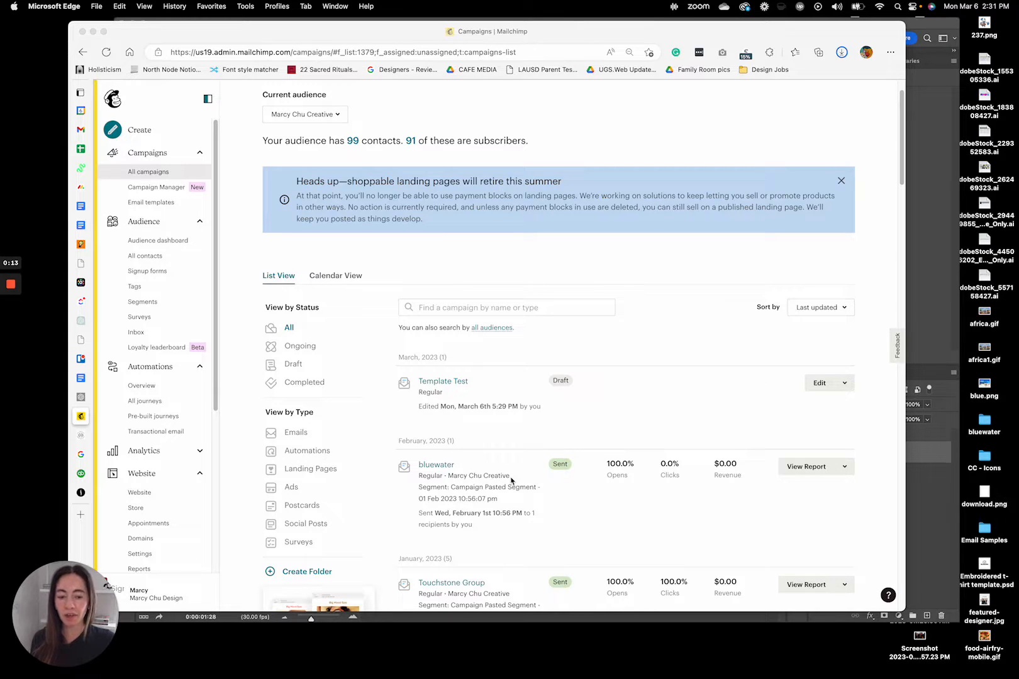
mouse_move(853, 468)
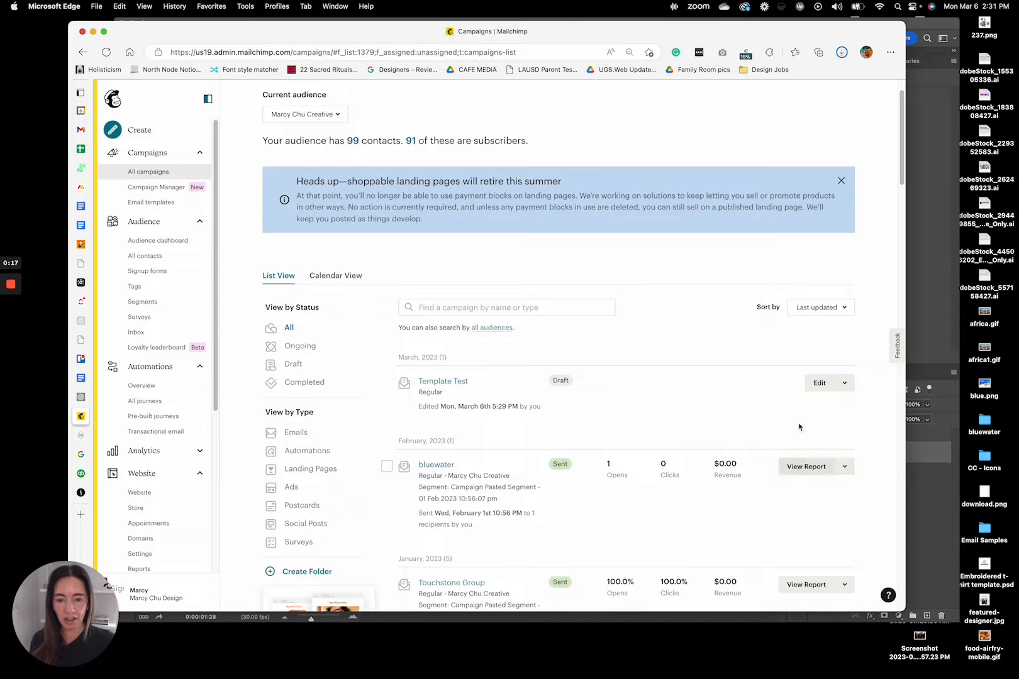
mouse_move(149, 172)
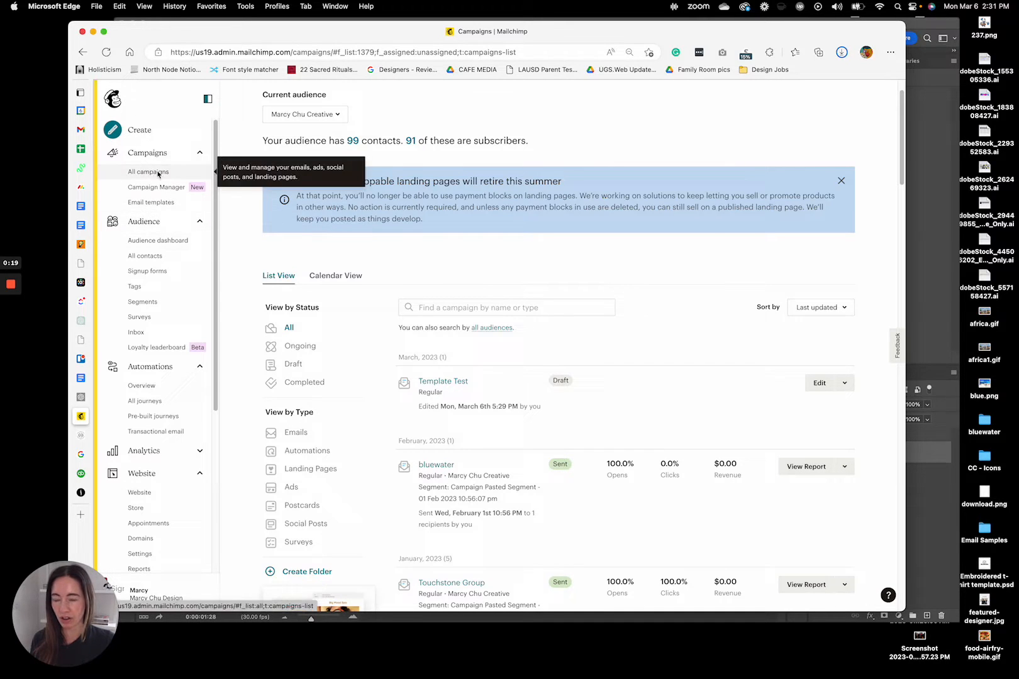
left_click(844, 466)
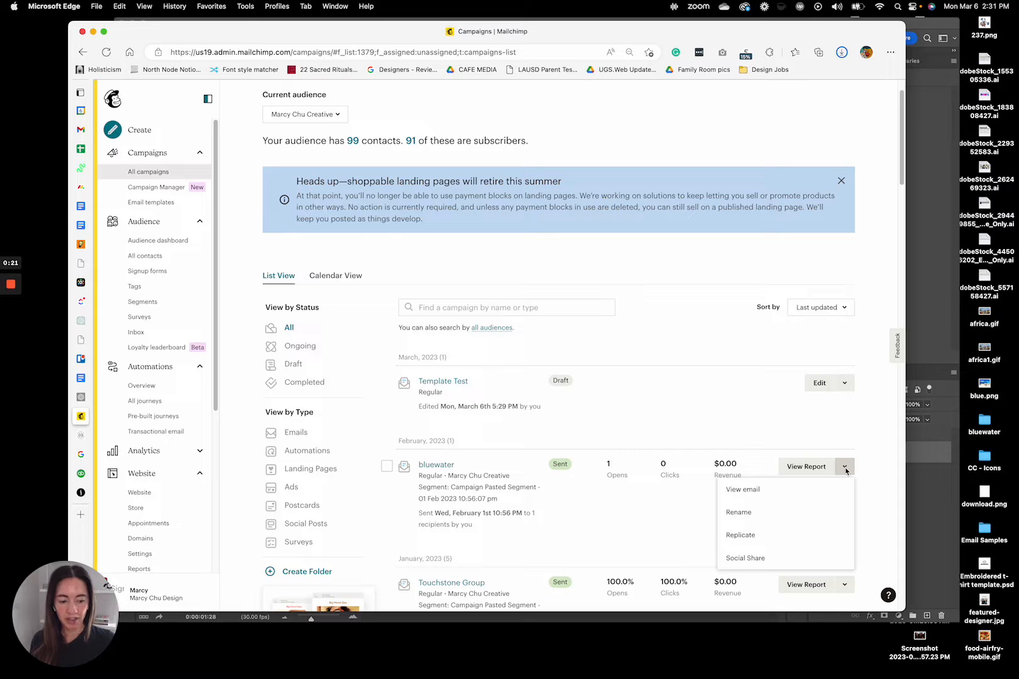
mouse_move(741, 535)
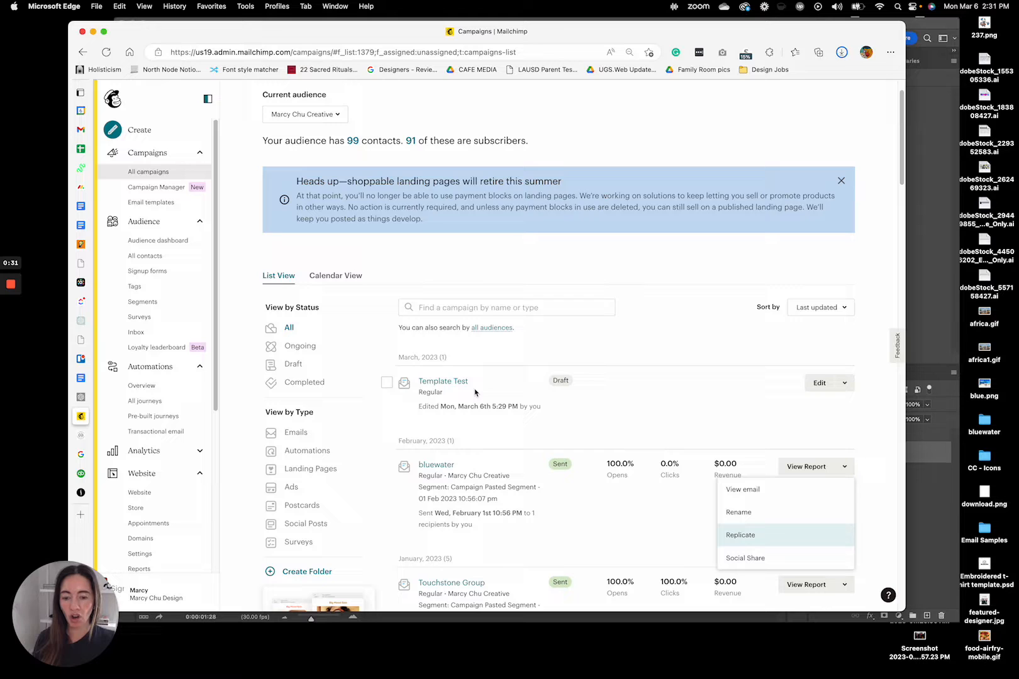
mouse_move(443, 381)
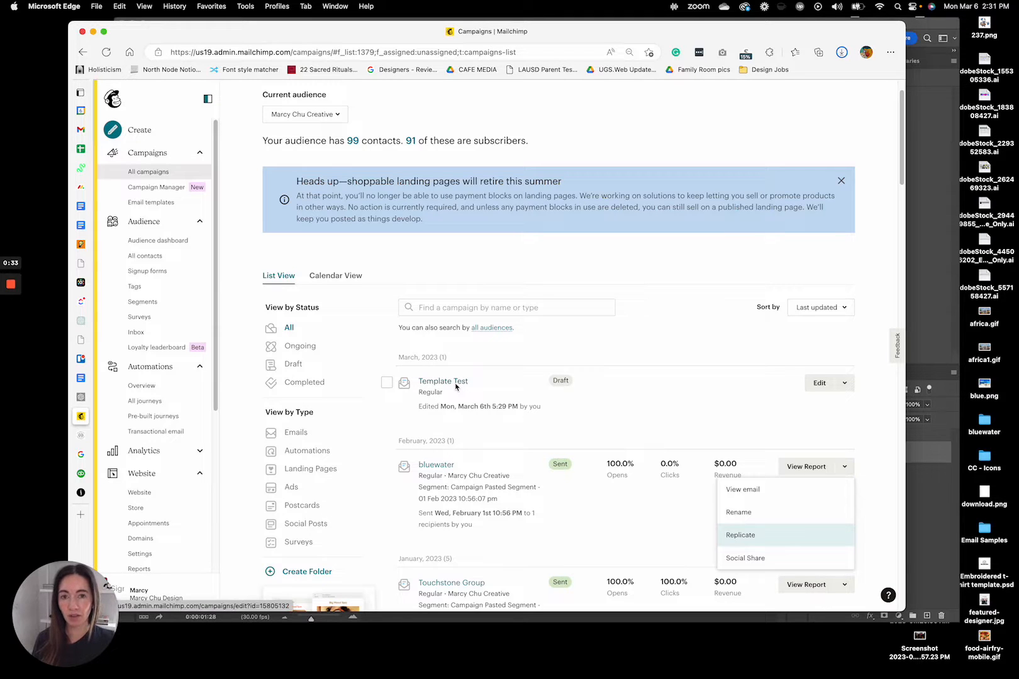
mouse_move(443, 381)
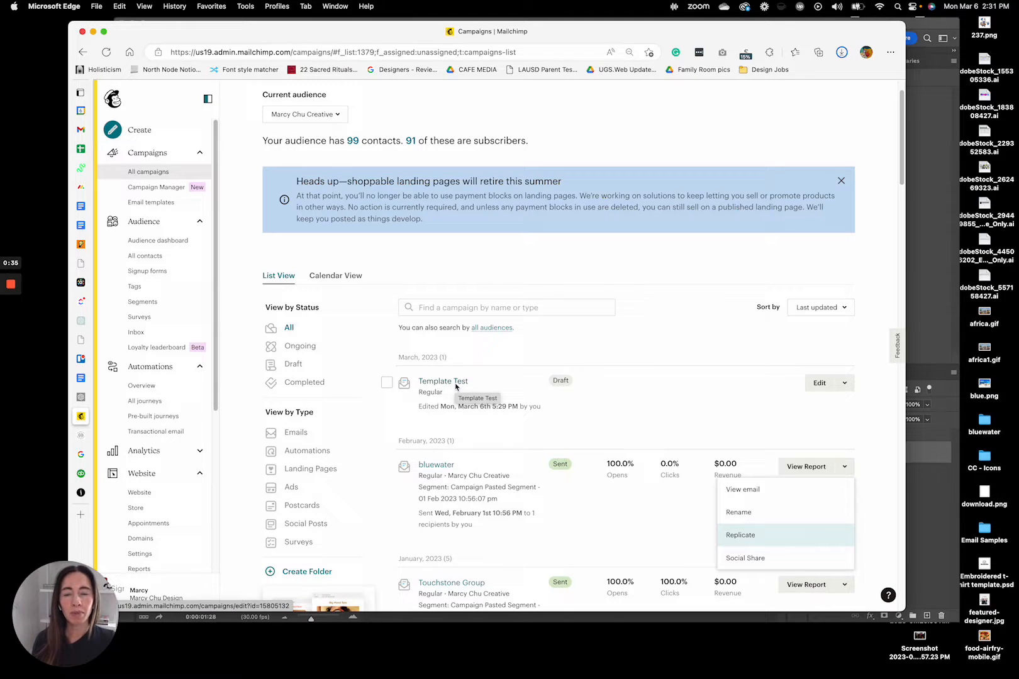
mouse_move(642, 330)
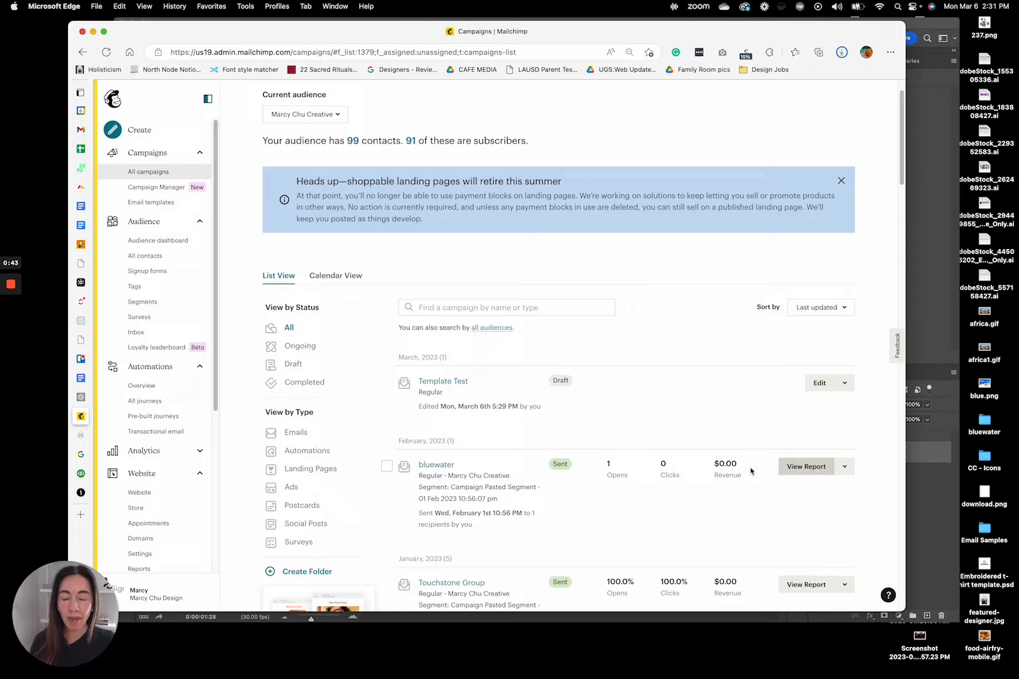
mouse_move(851, 468)
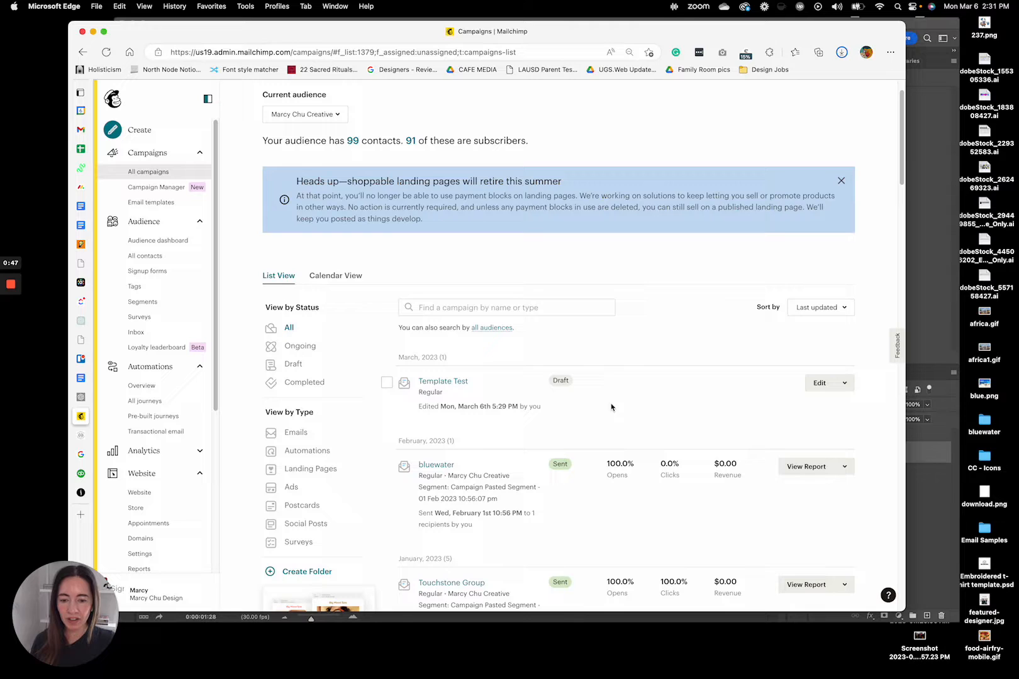
mouse_move(820, 383)
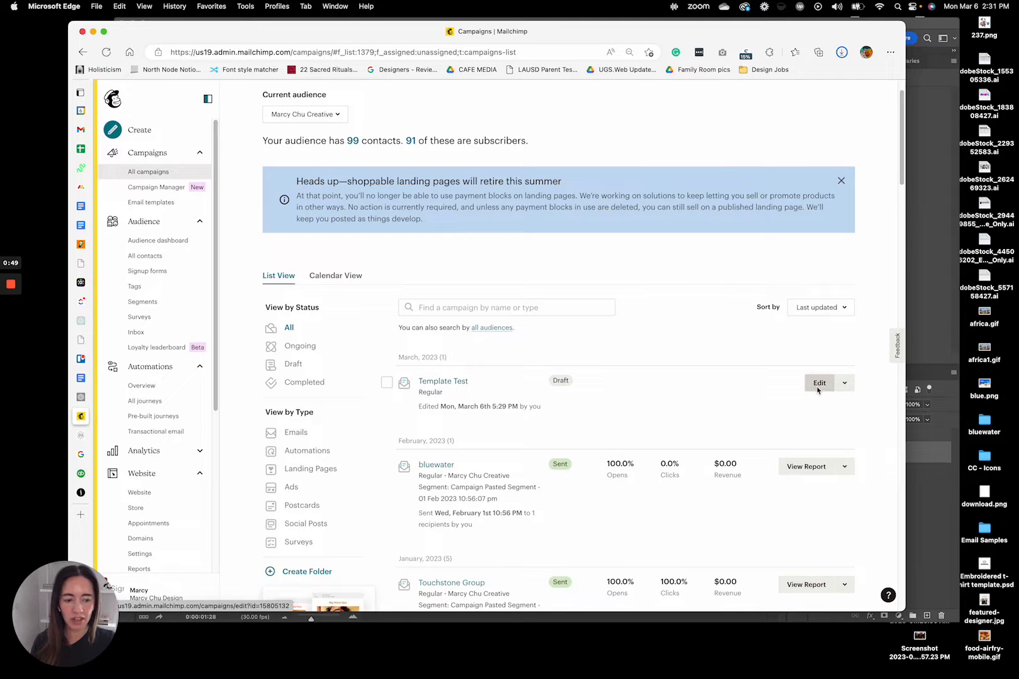
left_click(818, 383)
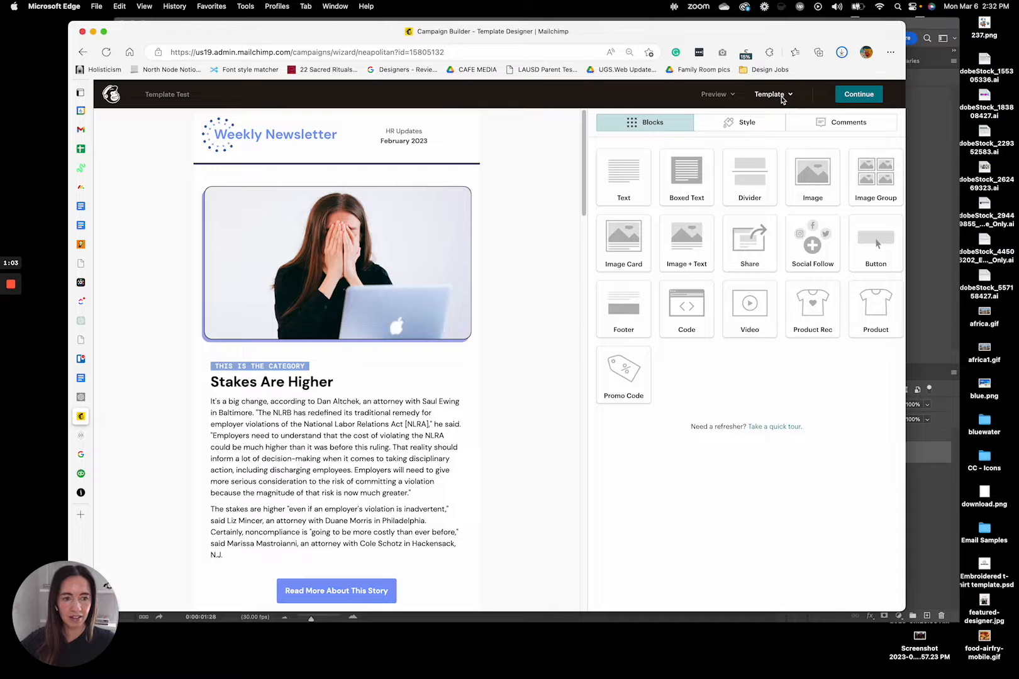
- Choose 'Save this design as a template' from the Template dropdown in the builder
left_click(771, 94)
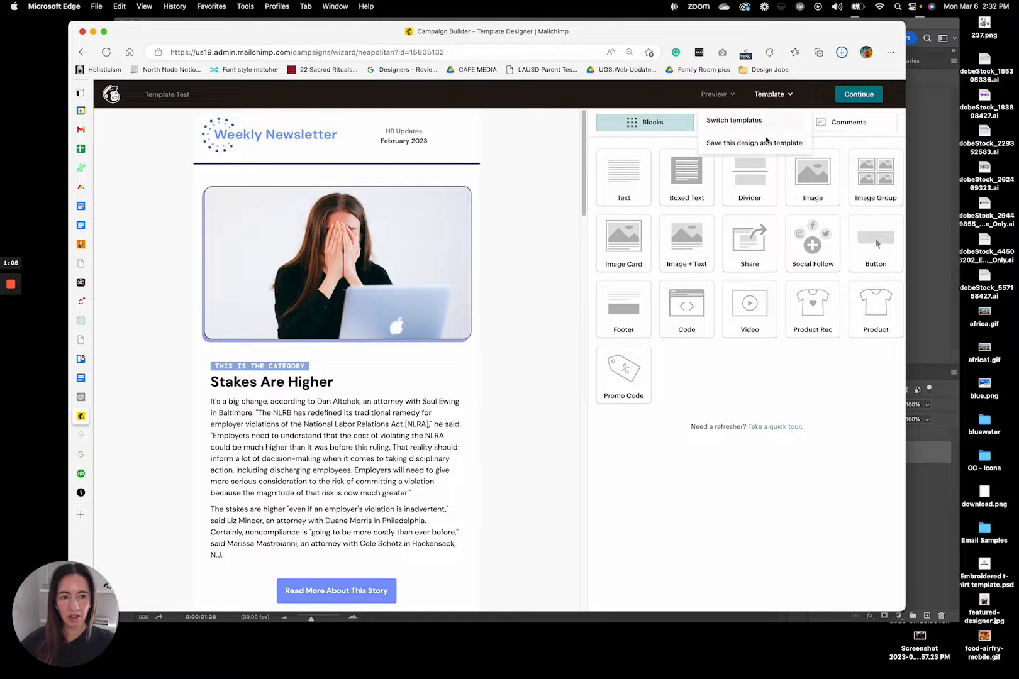
mouse_move(754, 143)
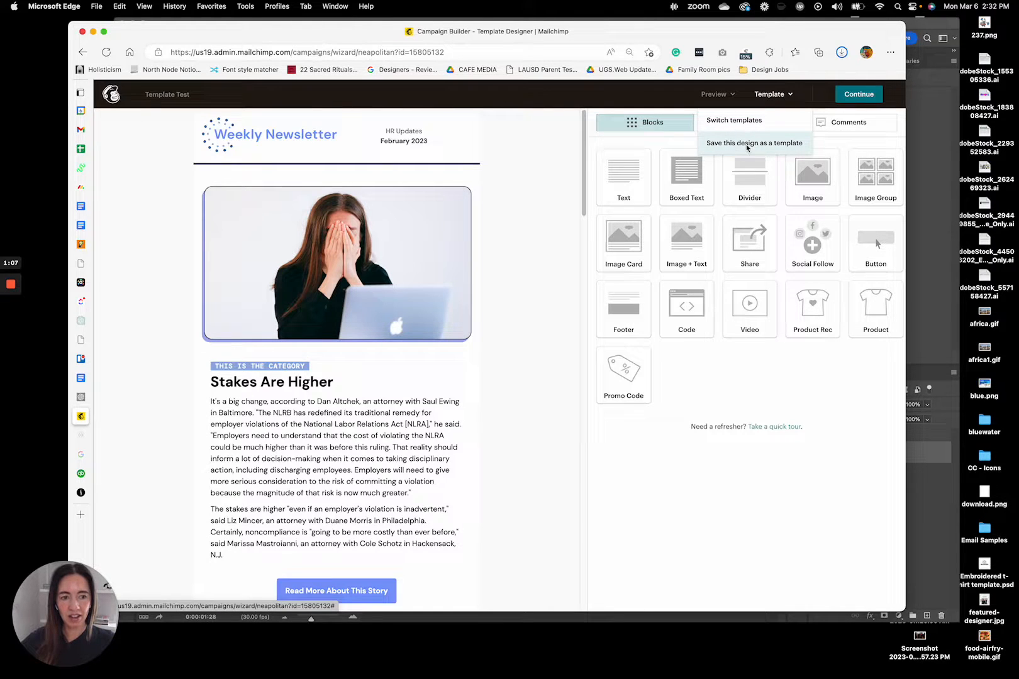
left_click(755, 142)
type("Sample Template")
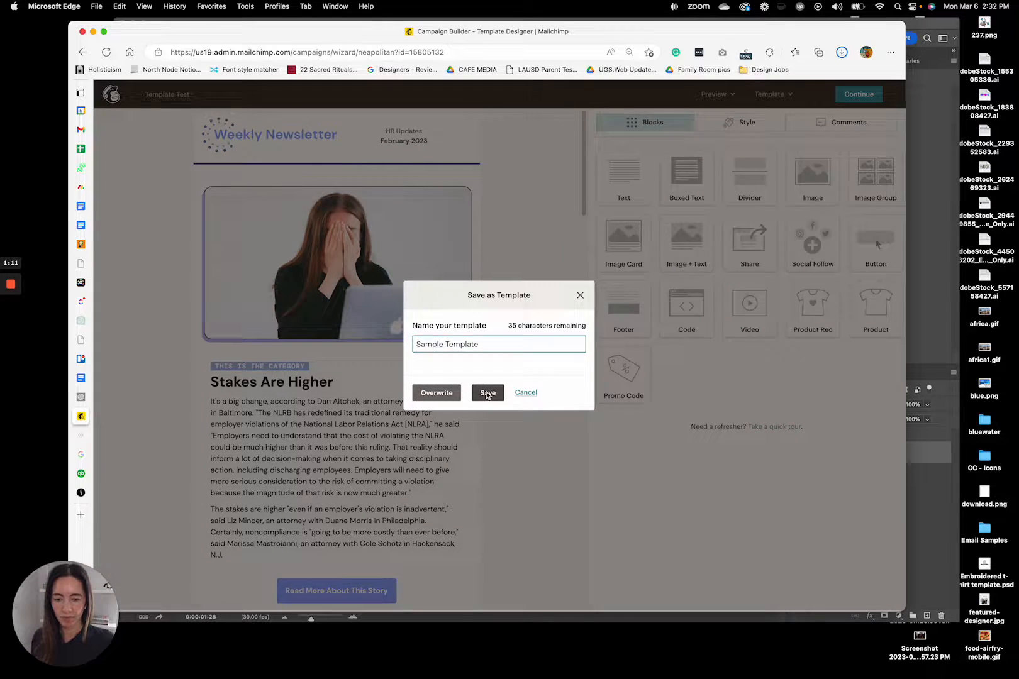
- Save 'Sample Template', answer the Classic Builder prompt, and view the Email templates list
left_click(486, 393)
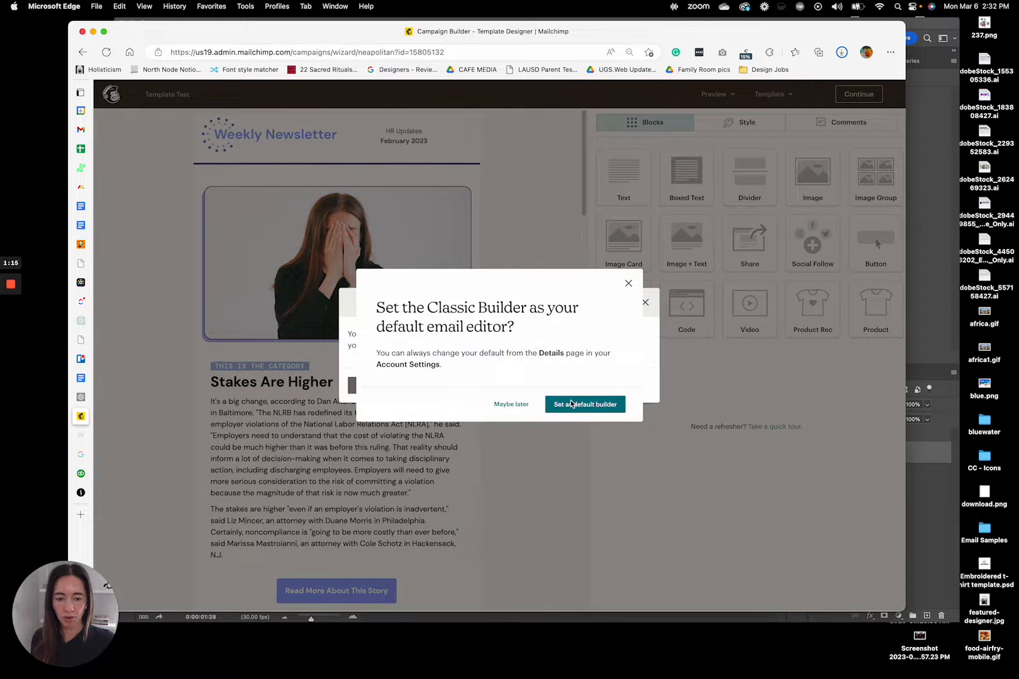
left_click(584, 404)
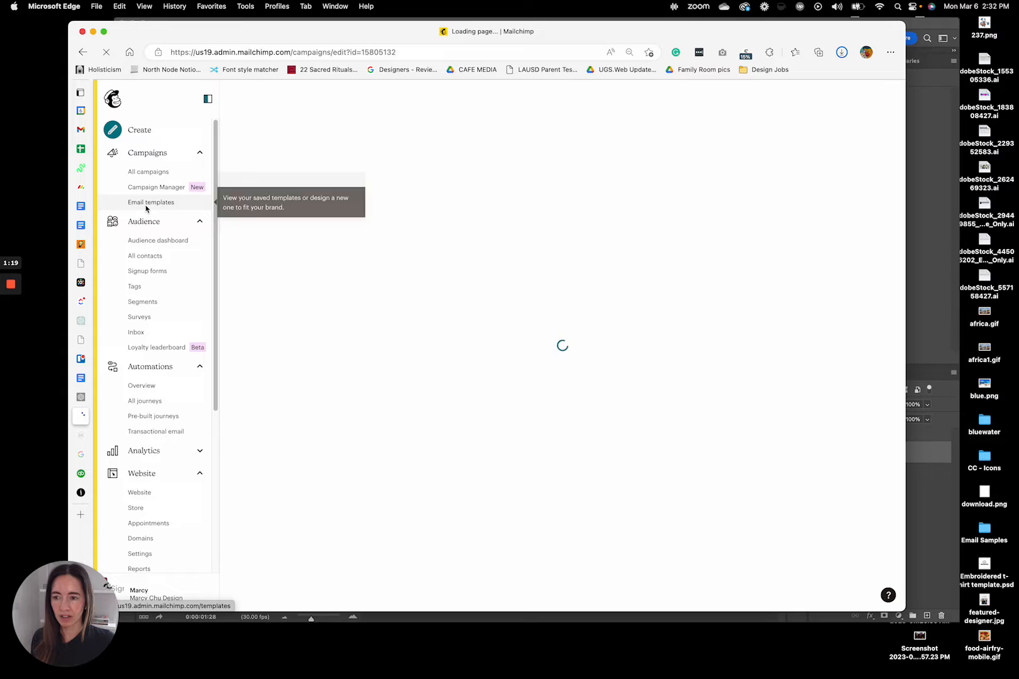
left_click(151, 201)
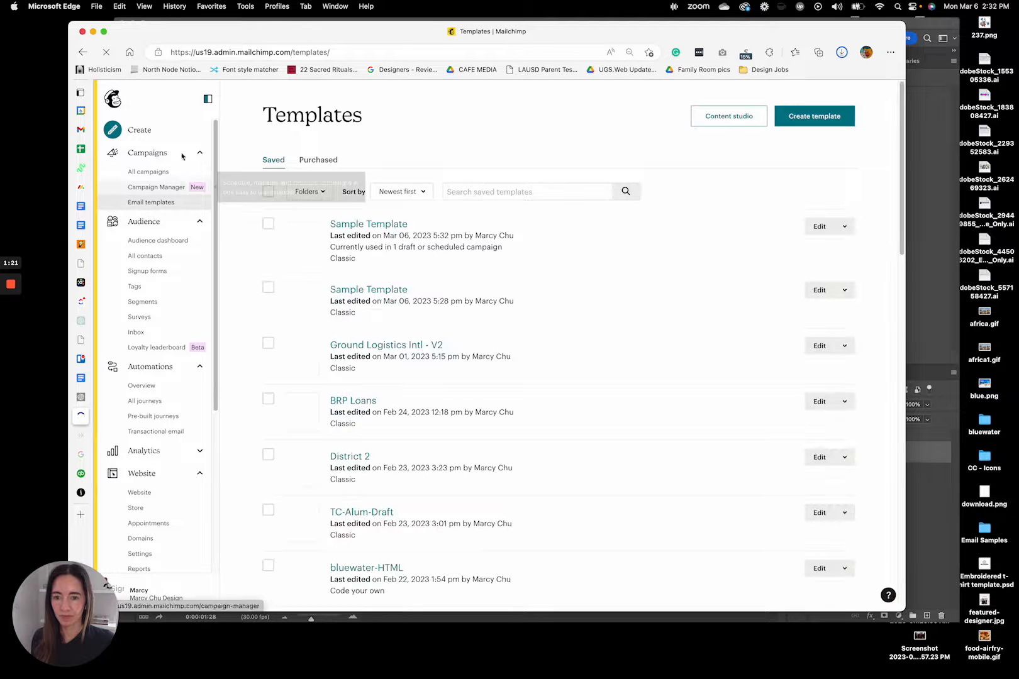